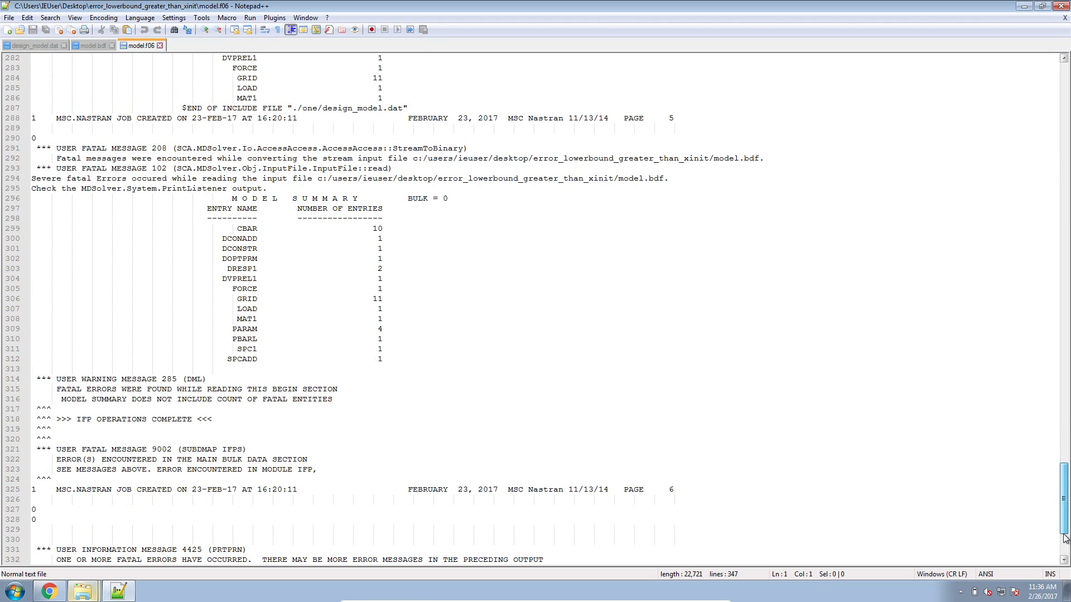
Mark USER FATAL MESSAGE 9994 and highlight XINIT and XLB in its Specific Action line
scroll("down", 3)
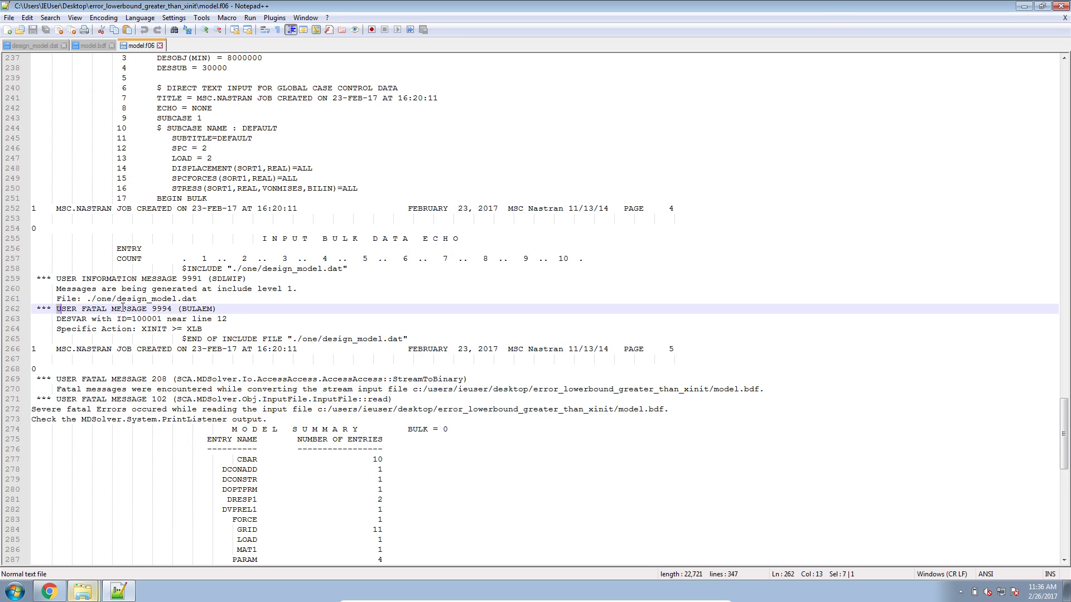
left_click_drag(58, 309, 169, 309)
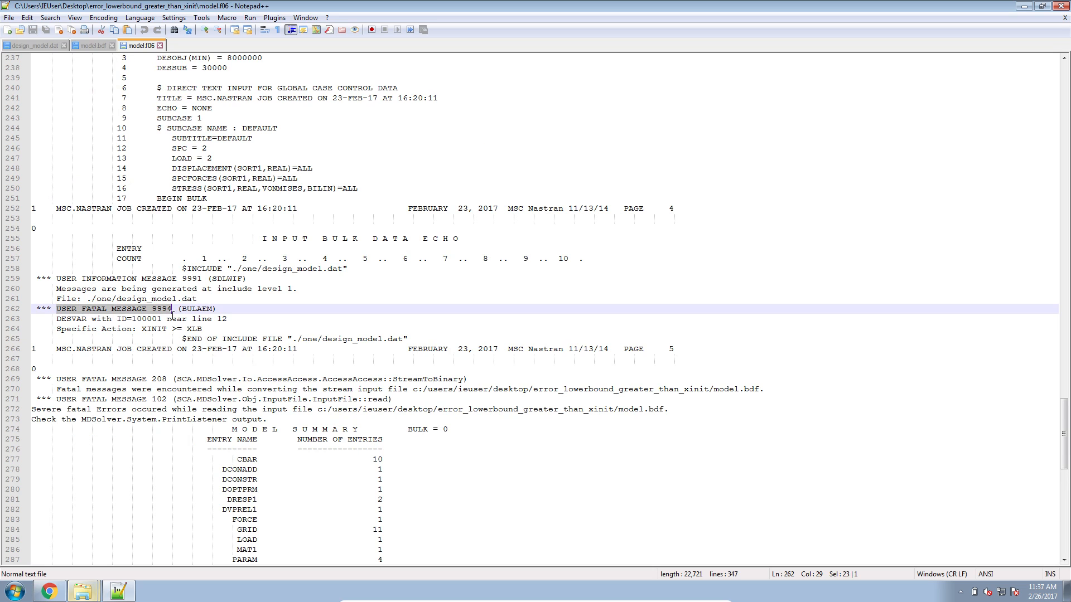
mouse_move(120, 319)
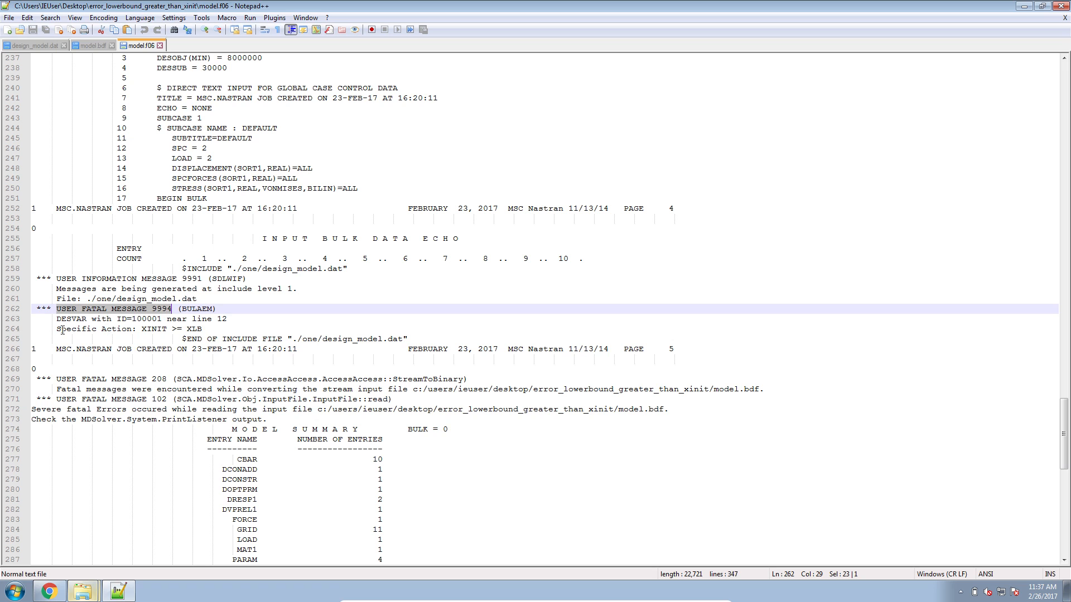
double_click(154, 329)
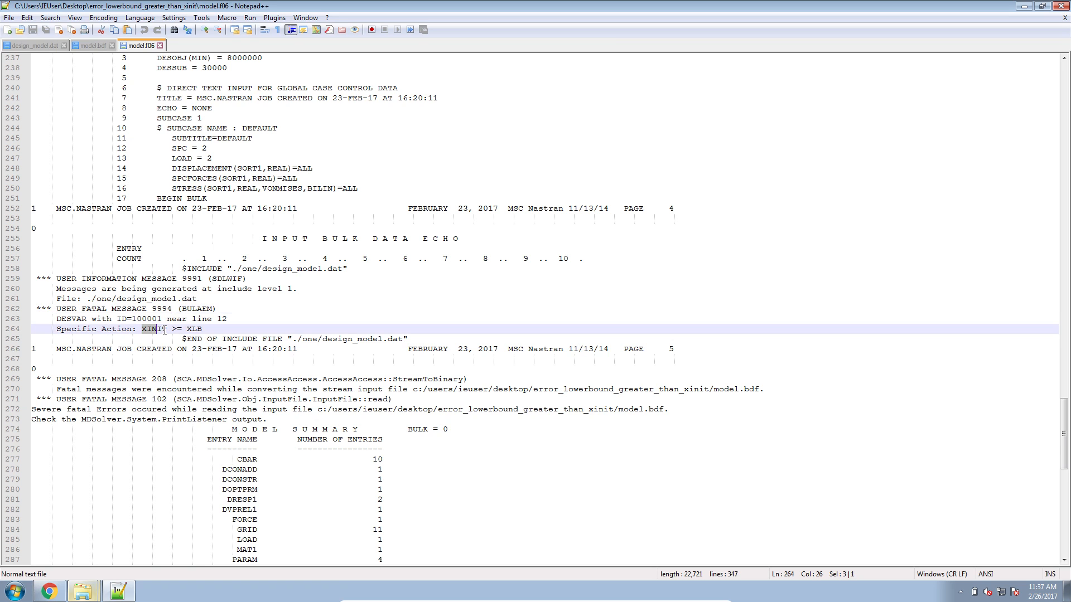
double_click(152, 328)
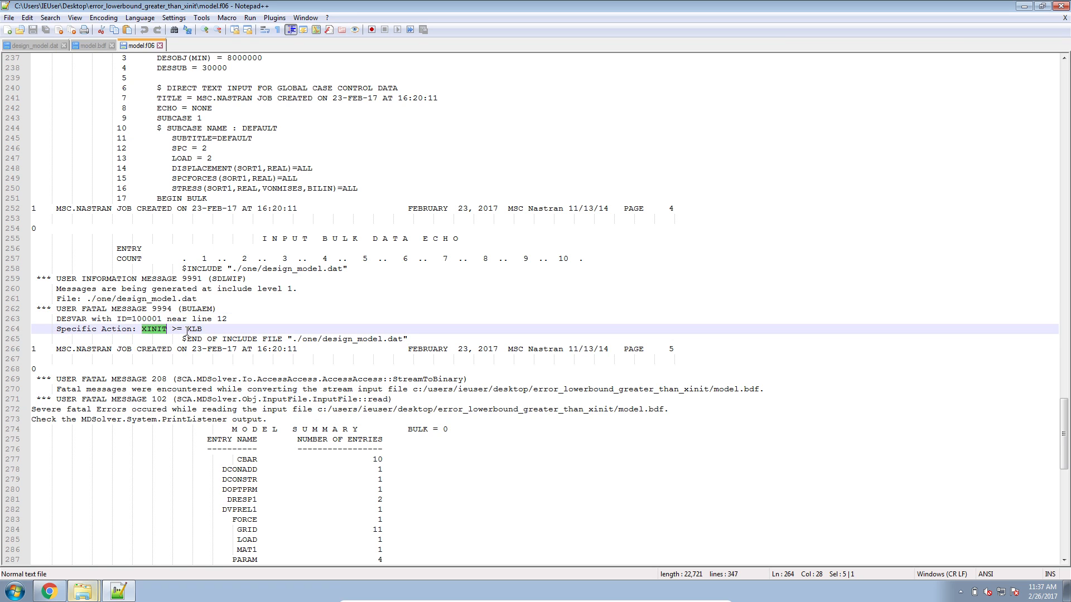
double_click(195, 329)
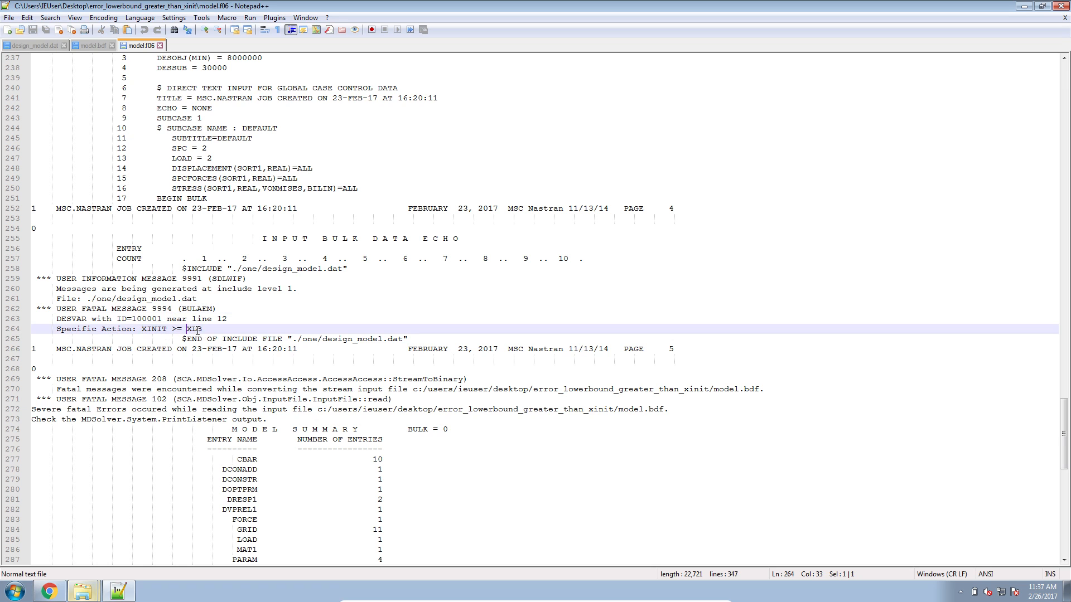
double_click(194, 328)
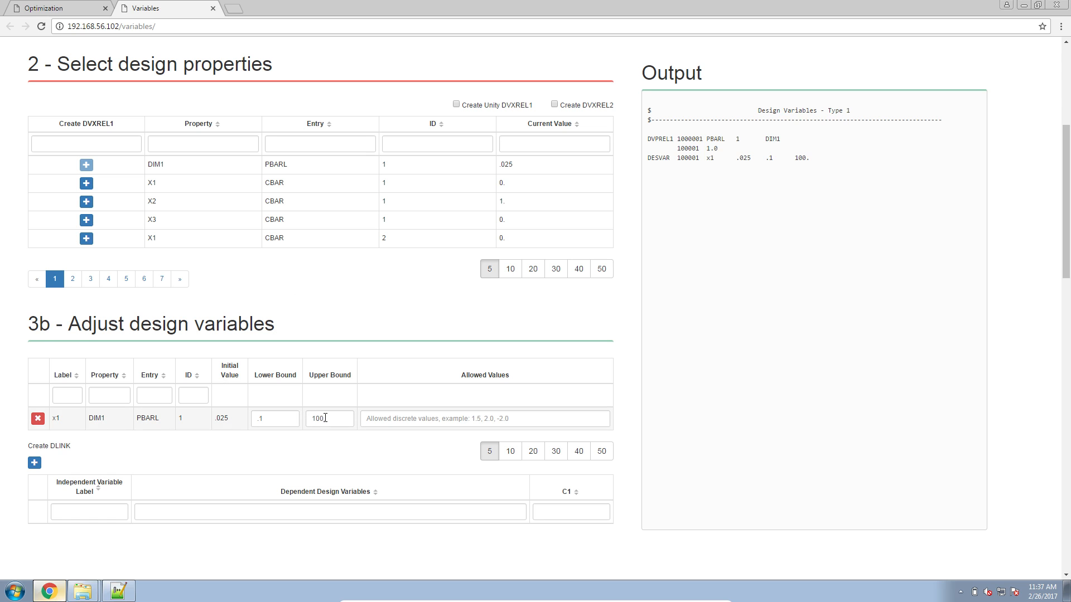
double_click(329, 419)
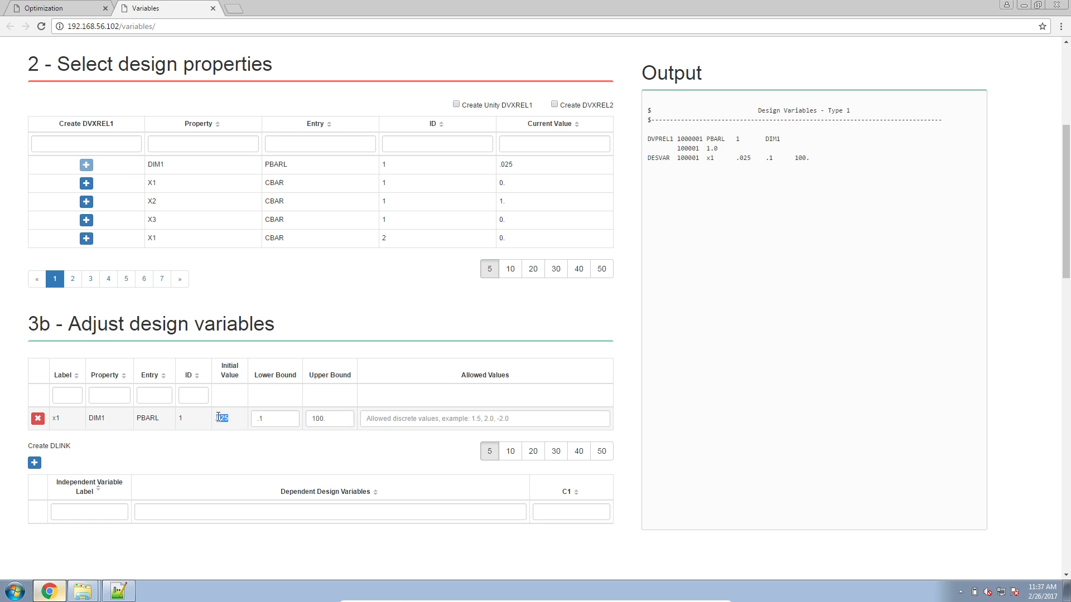
left_click(274, 418)
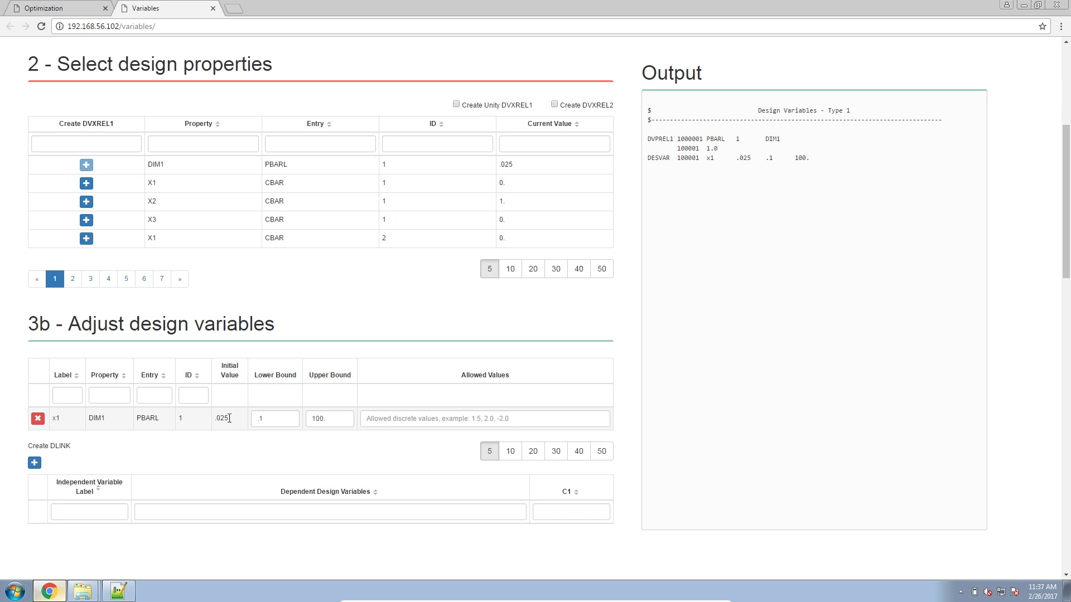
double_click(222, 419)
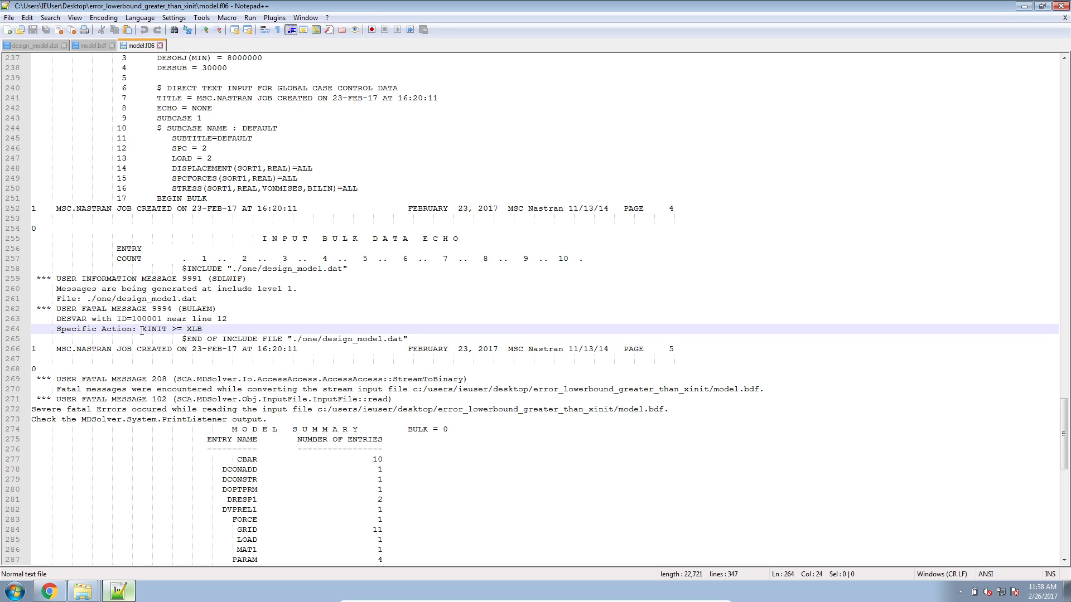
double_click(154, 328)
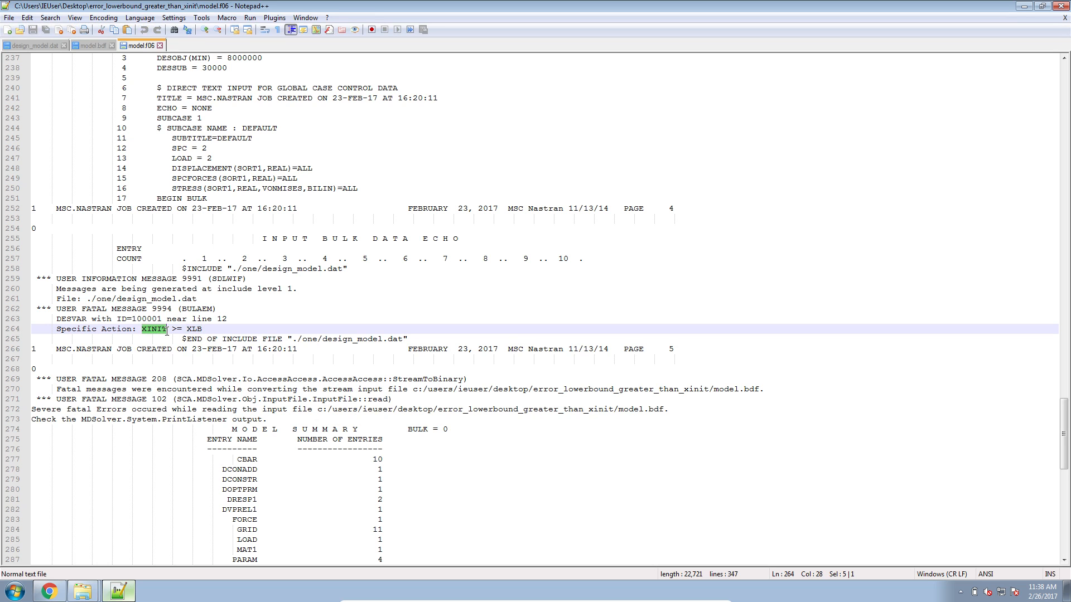
mouse_move(216, 347)
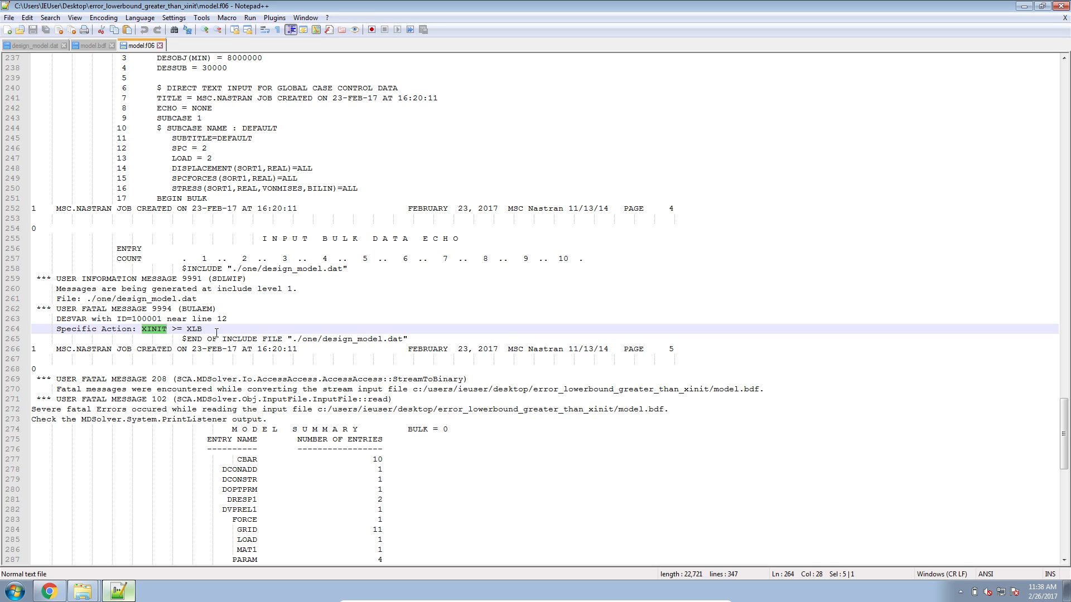
mouse_move(112, 589)
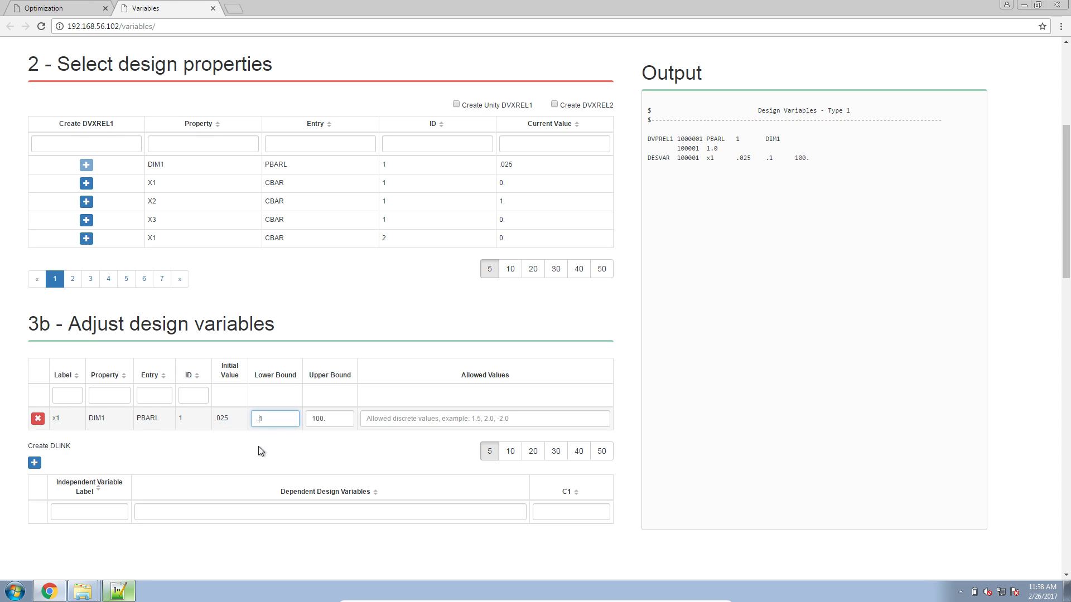
mouse_move(268, 455)
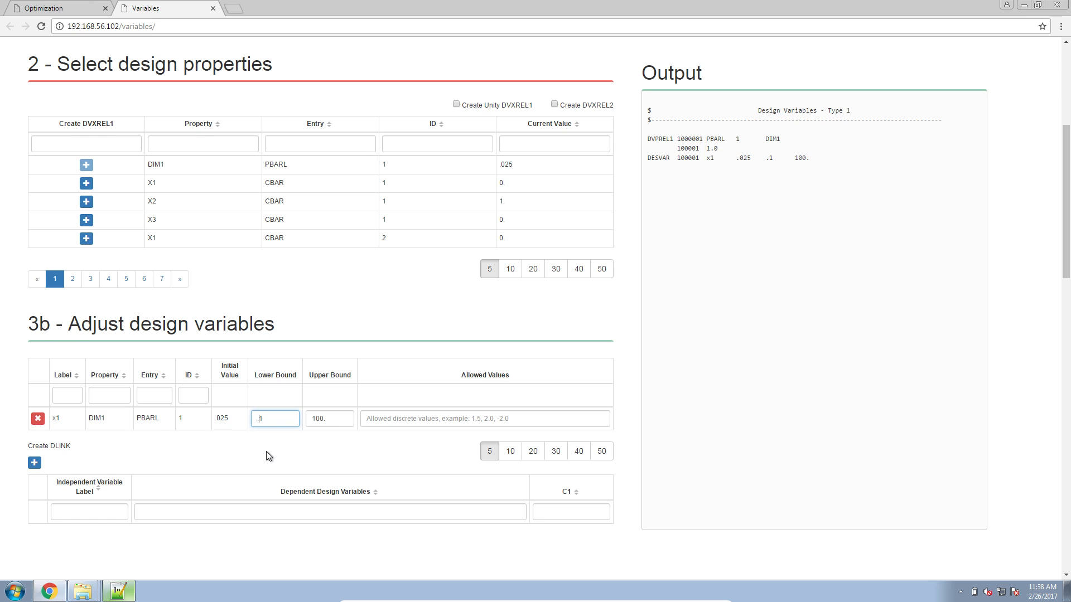
Set x1's Lower Bound to .01 and copy the regenerated DESVAR/DVPREL1 cards
type(".01")
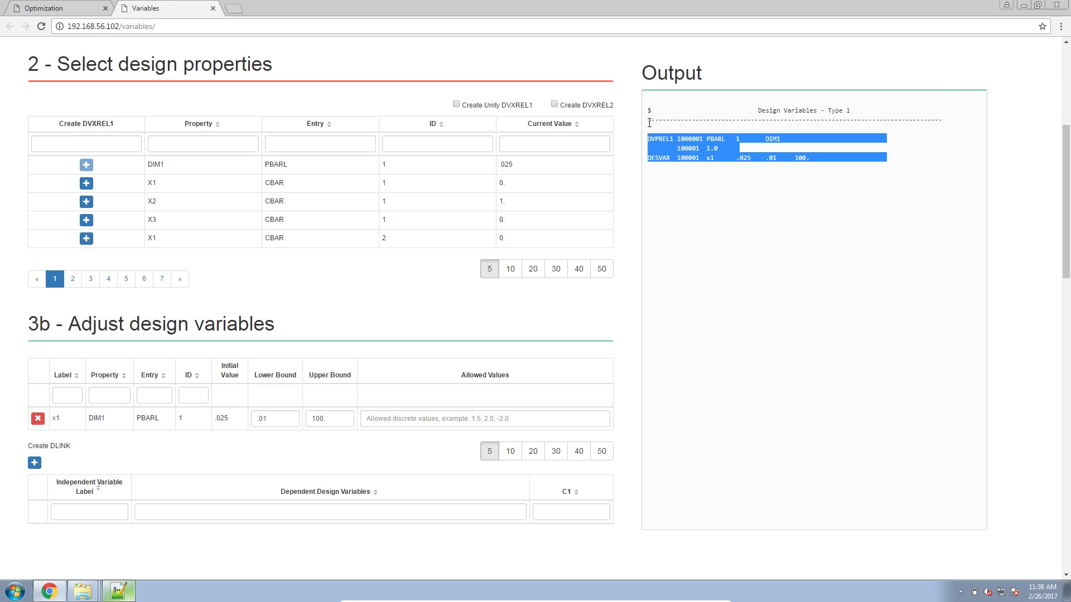
right_click(667, 111)
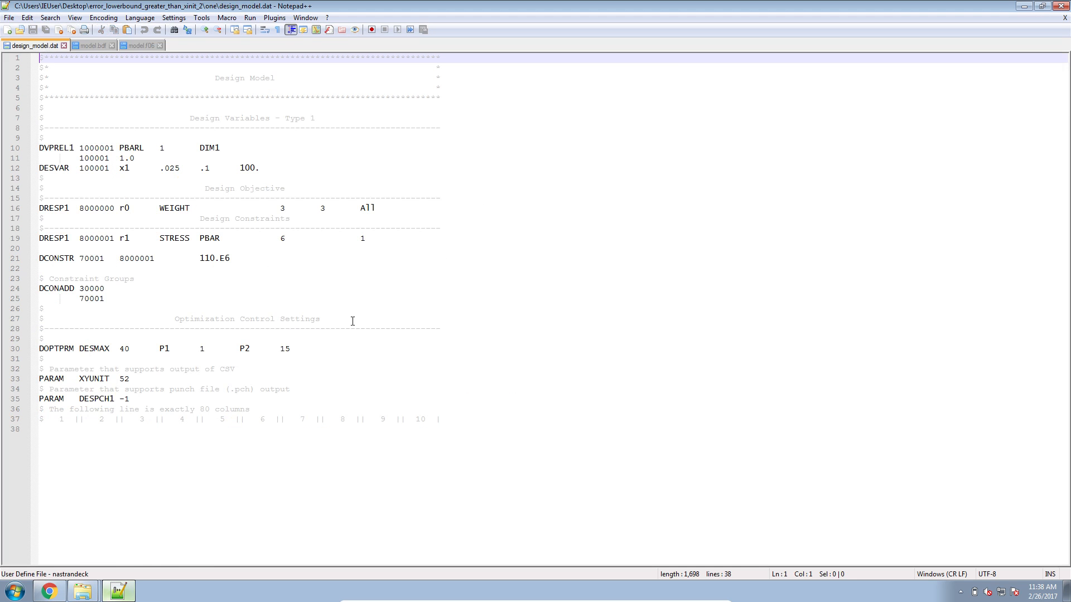
mouse_move(263, 192)
type("0")
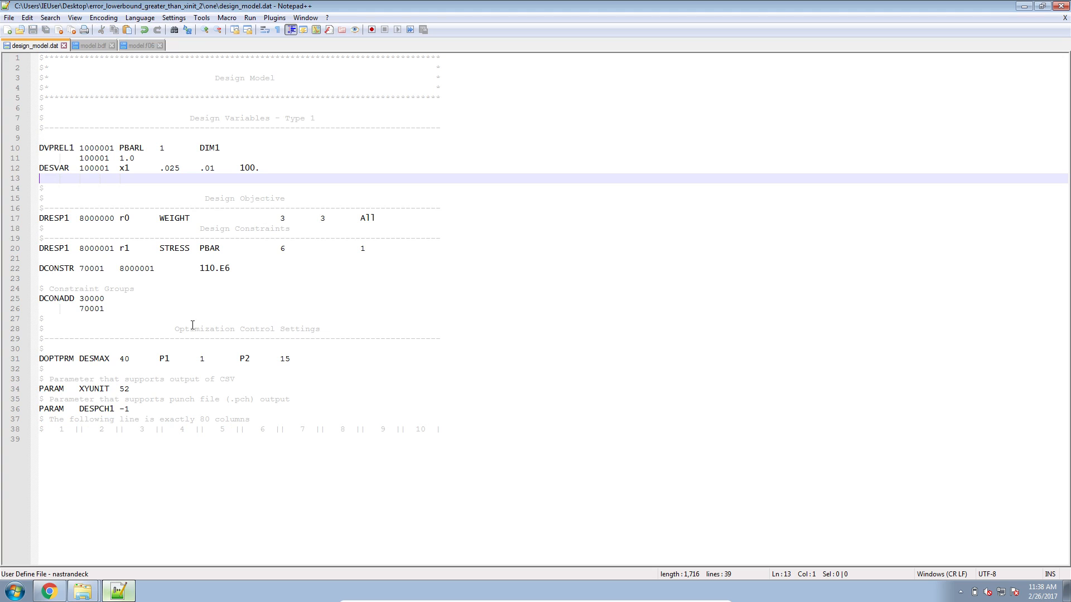
Paste the copied cards into design_model.dat so the DESVAR lower bound reads .01
left_click(9, 589)
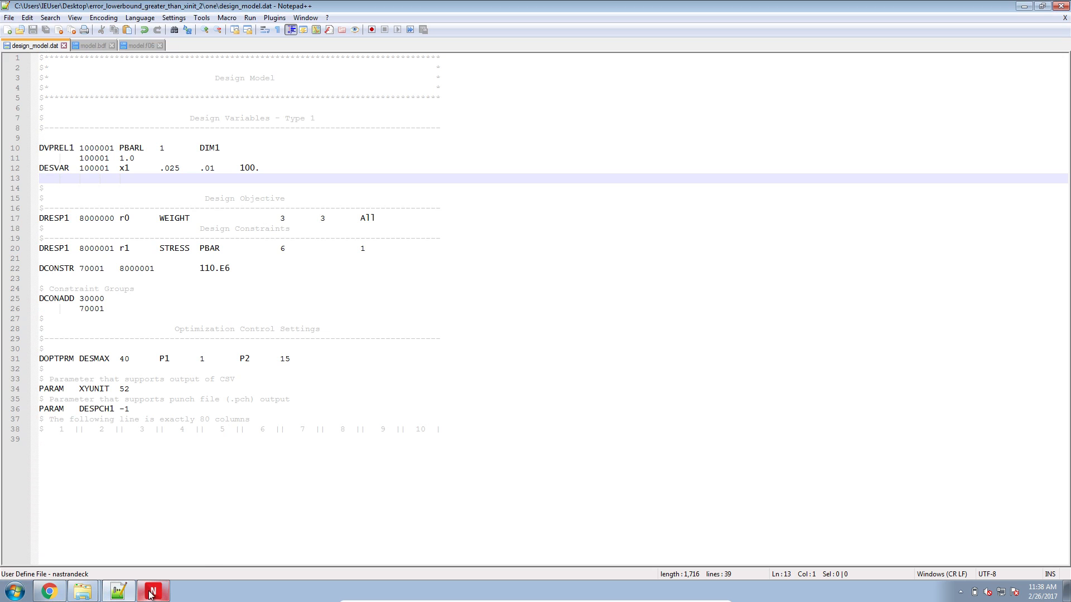
Launch MSC Nastran and browse Desktop > error_lowerbound_greater_than_xinit_2 toward model.bdf
left_click(153, 591)
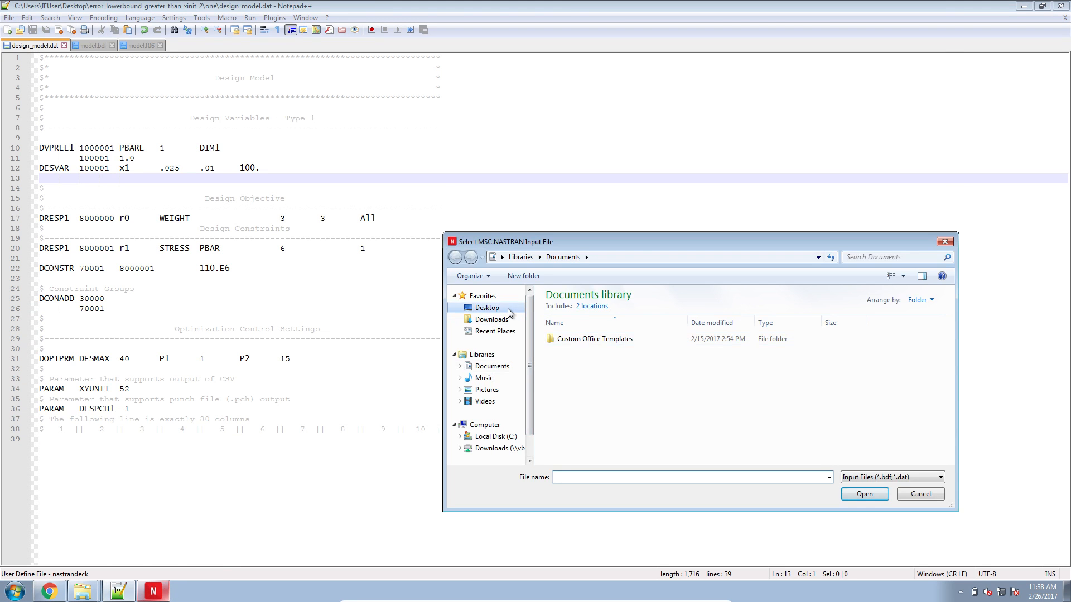
left_click(487, 307)
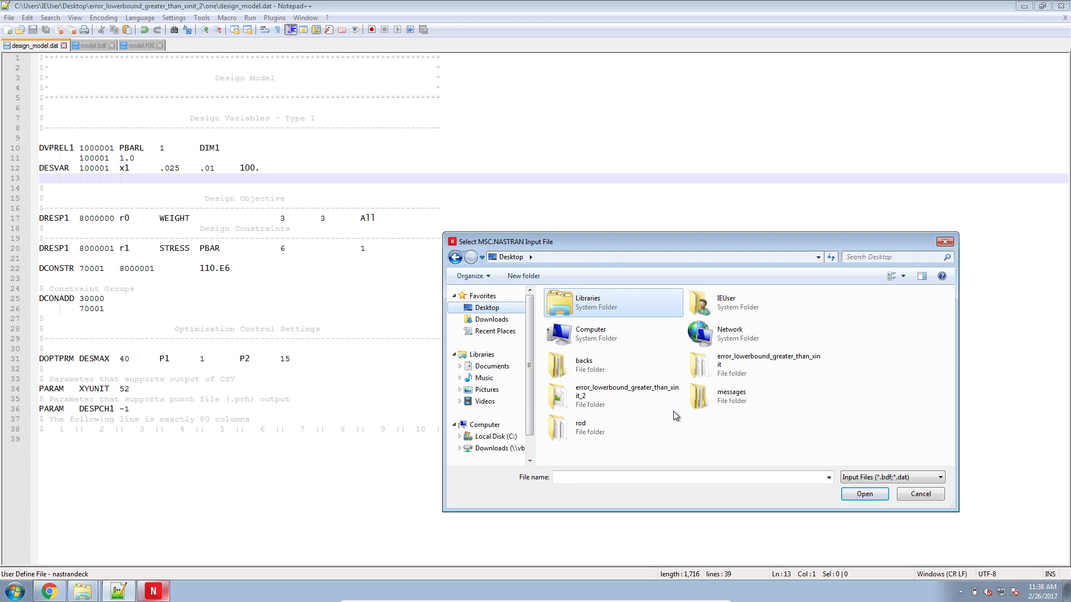
double_click(627, 396)
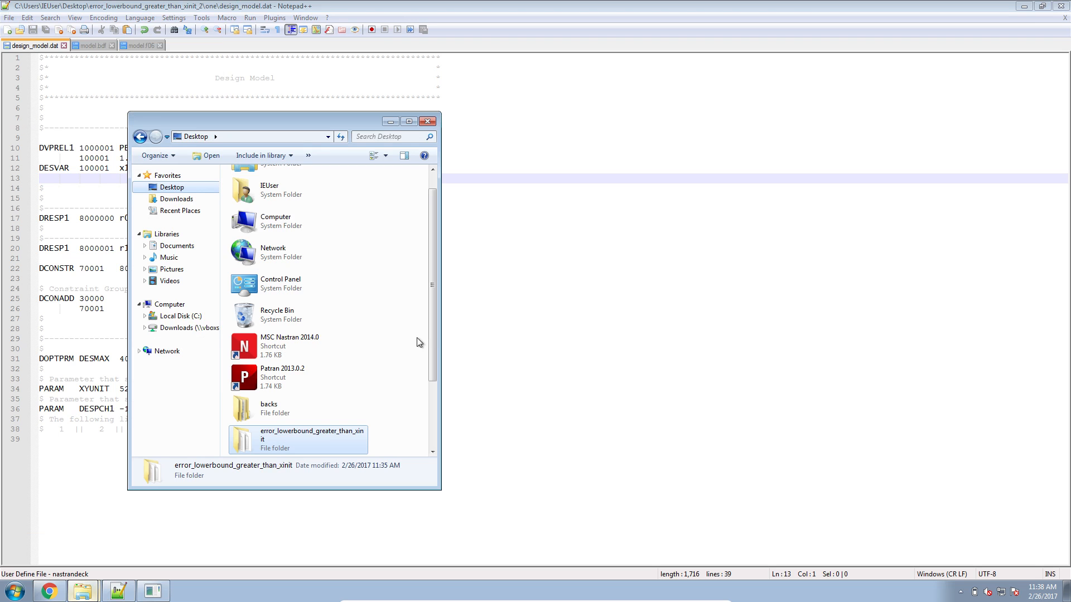
scroll("down", 3)
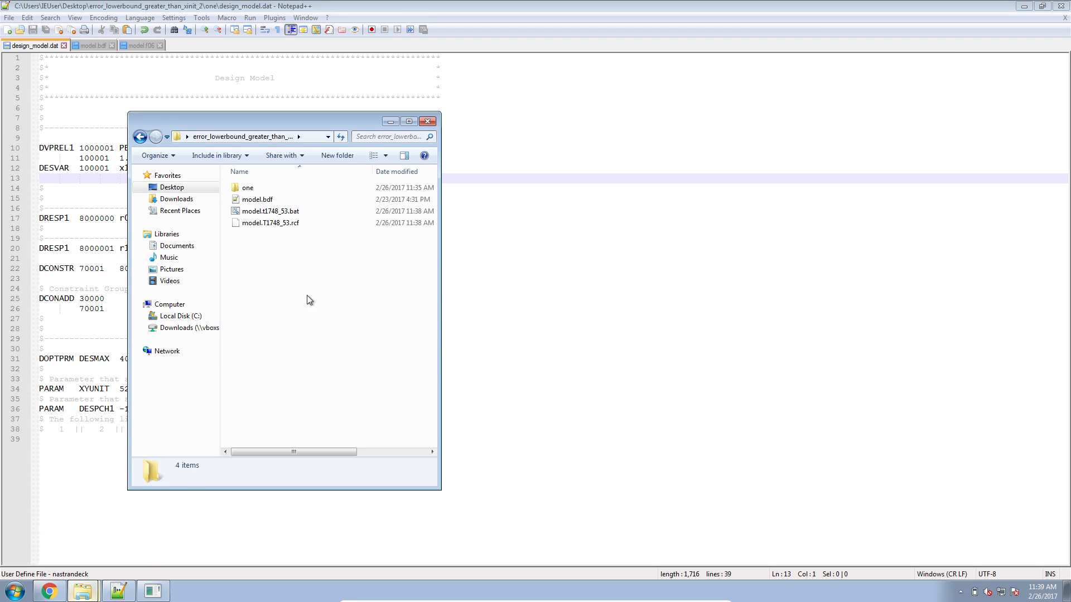
mouse_move(263, 291)
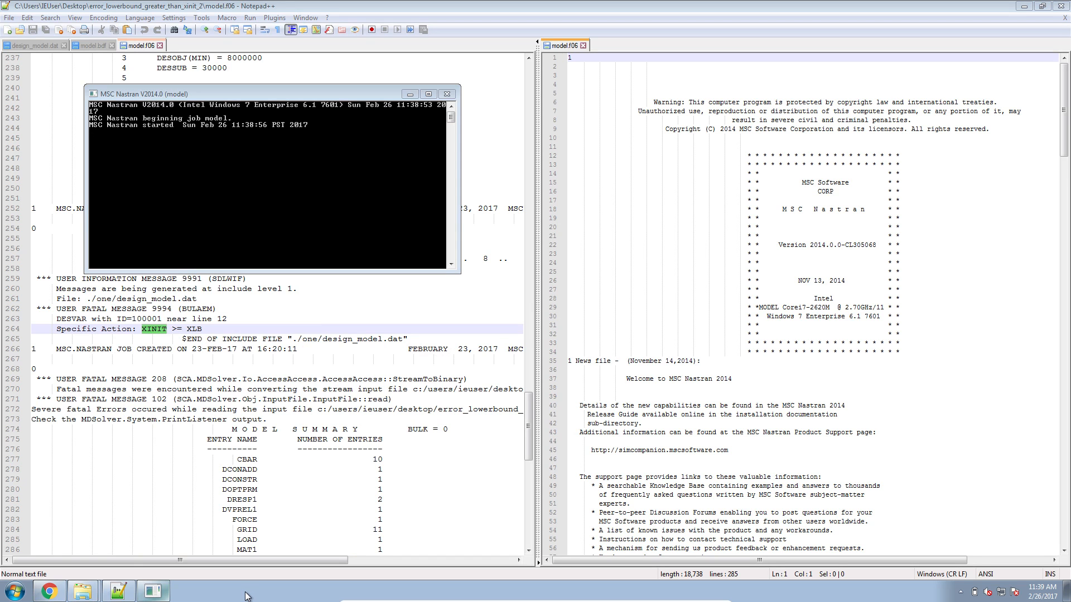
Reload model.f06 in the editor and scroll to the design variable history showing convergence at cycle 3
left_click(446, 93)
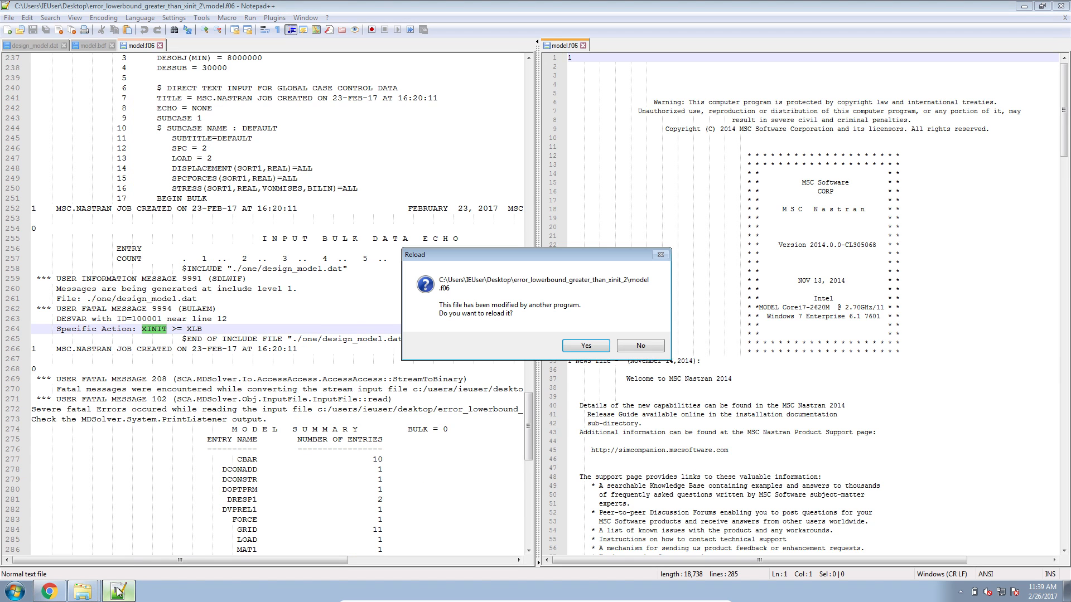
left_click(586, 346)
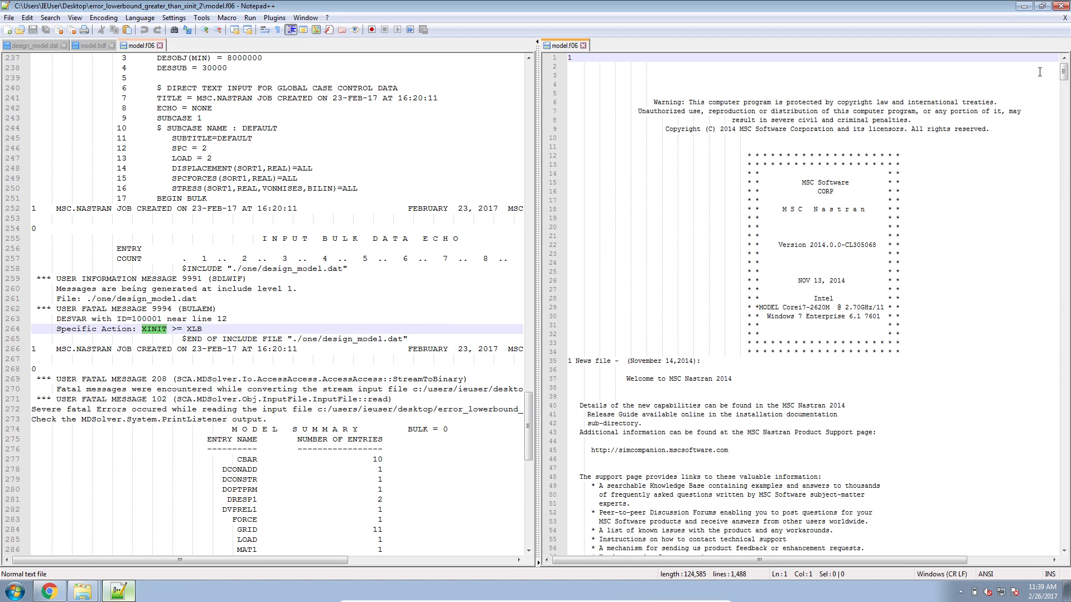
scroll("down", 3)
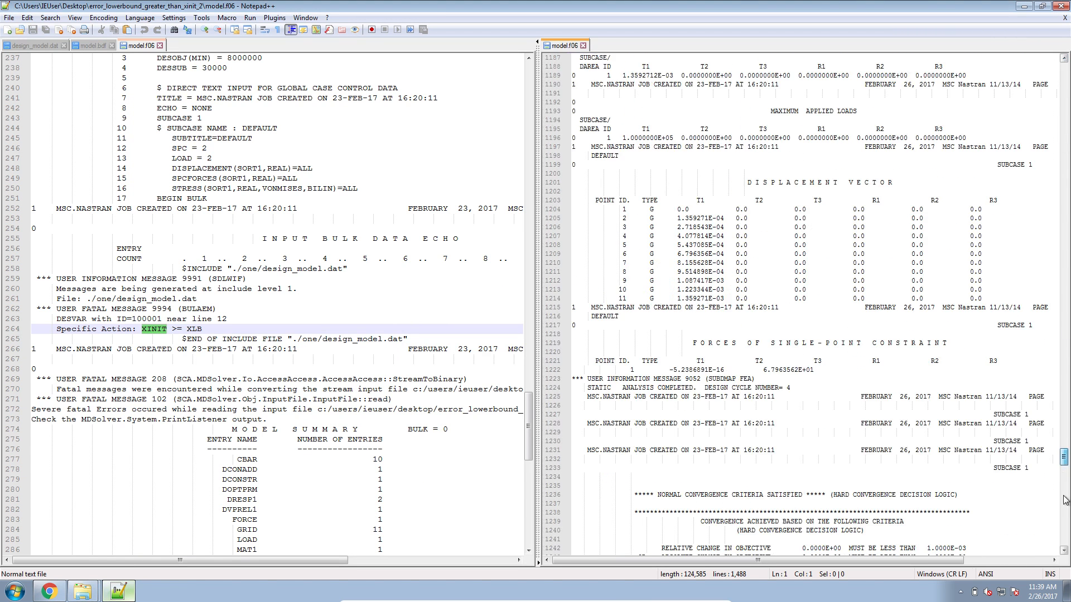
scroll("down", 3)
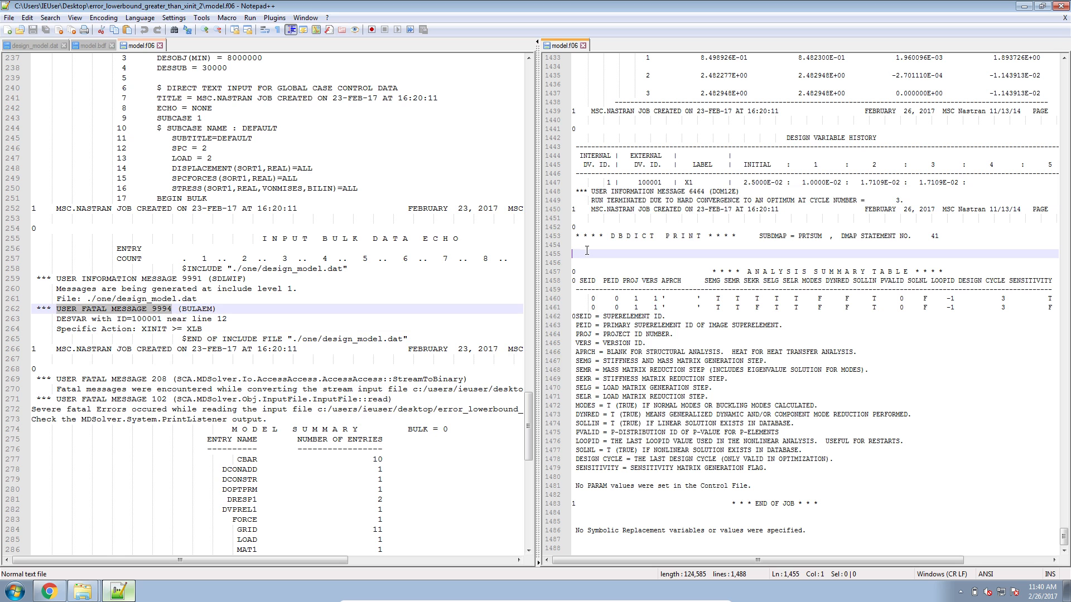
Search the F06 for 'USER FATAL MESSAGE', then minimise the editor to reveal the rerun's output files
key("Ctrl+f")
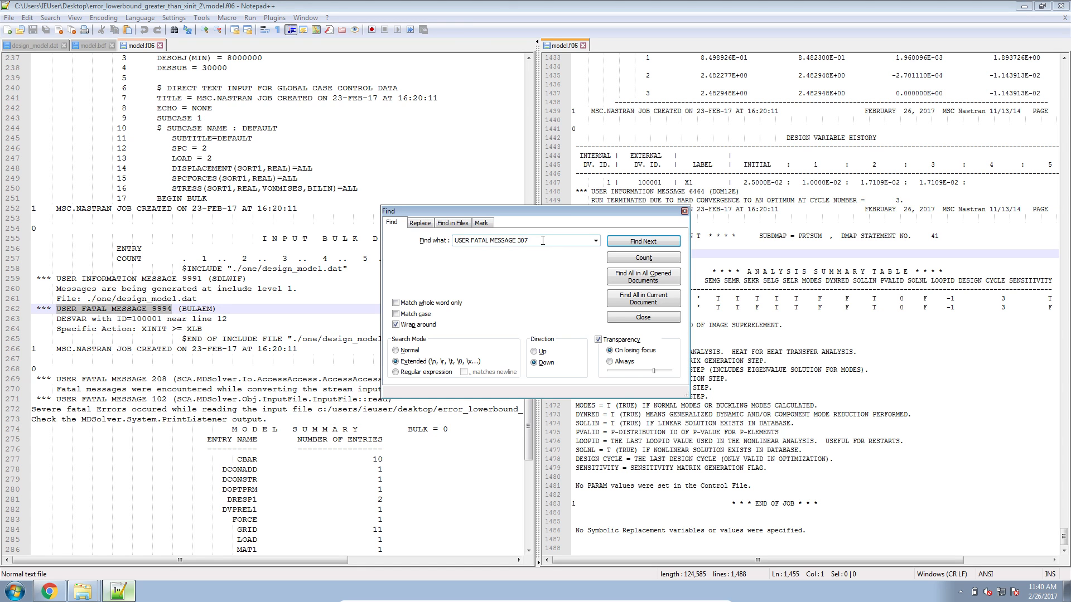
key("BackSpace")
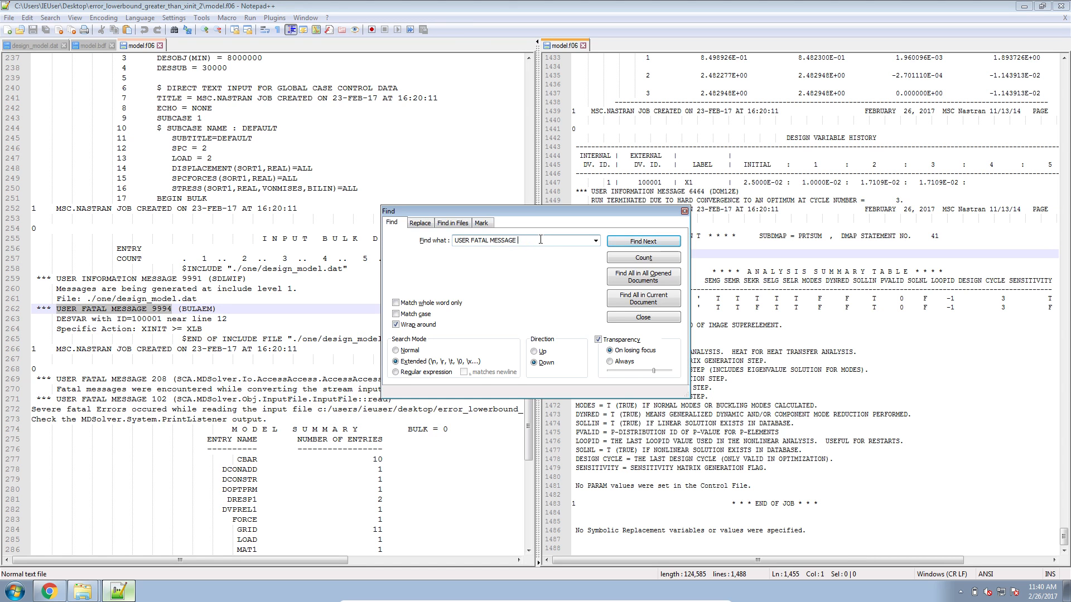
left_click(643, 317)
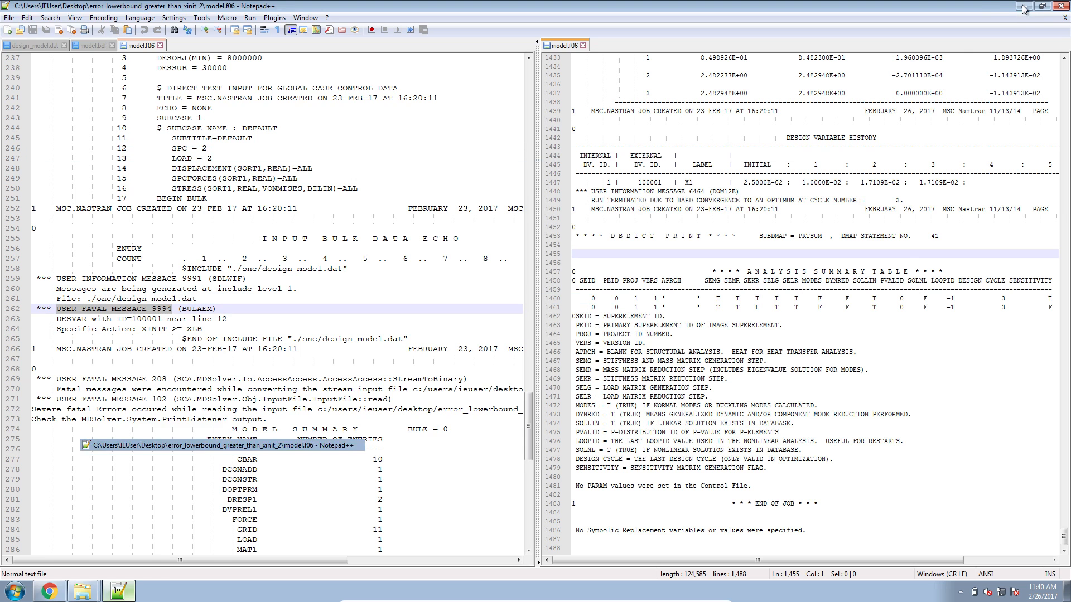
left_click(1021, 9)
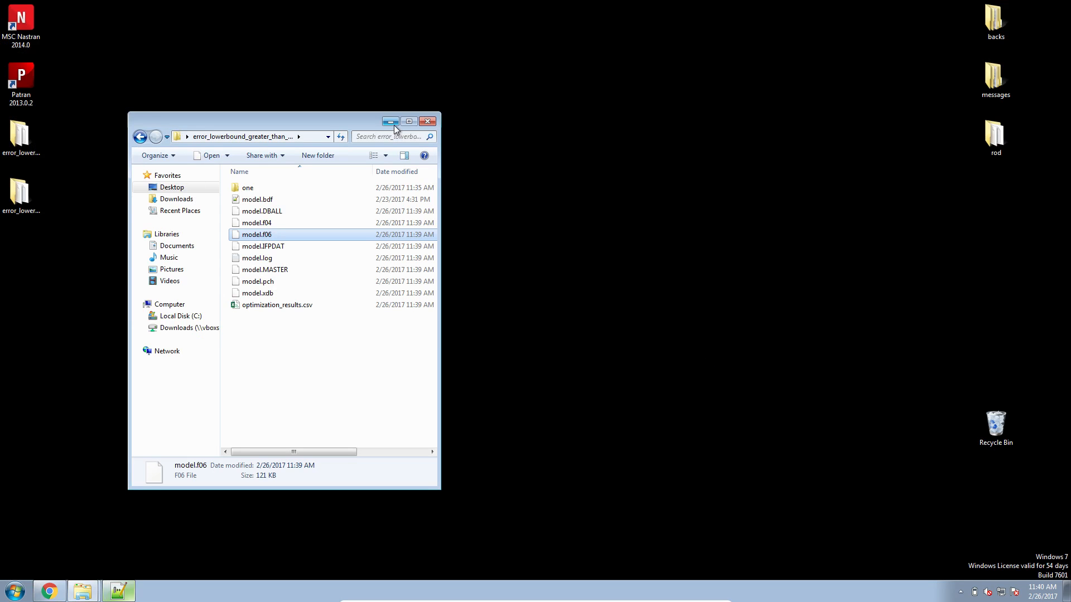